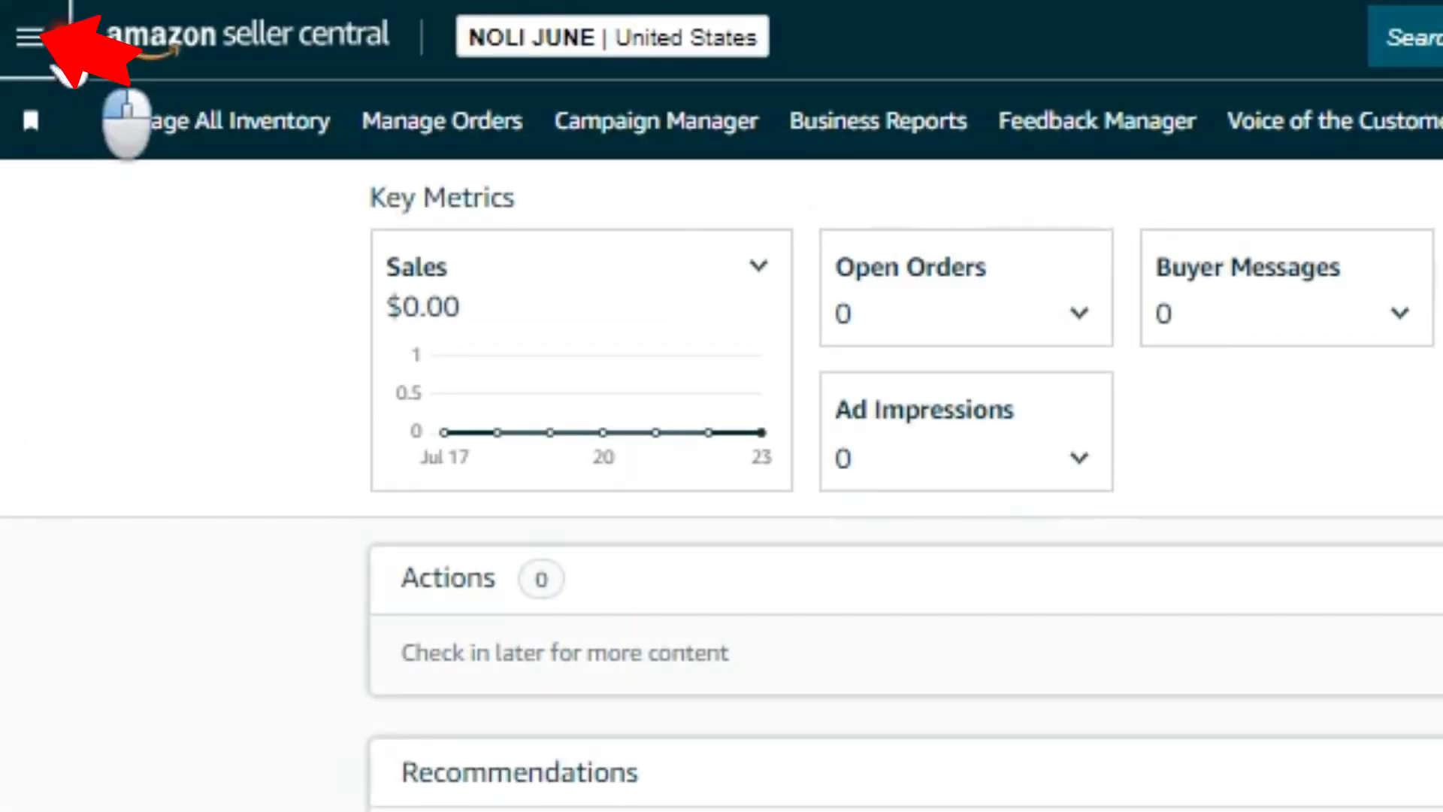
Step: Navigate from the dashboard via the main menu to the Shipping Queue of past FBA shipments
click(27, 36)
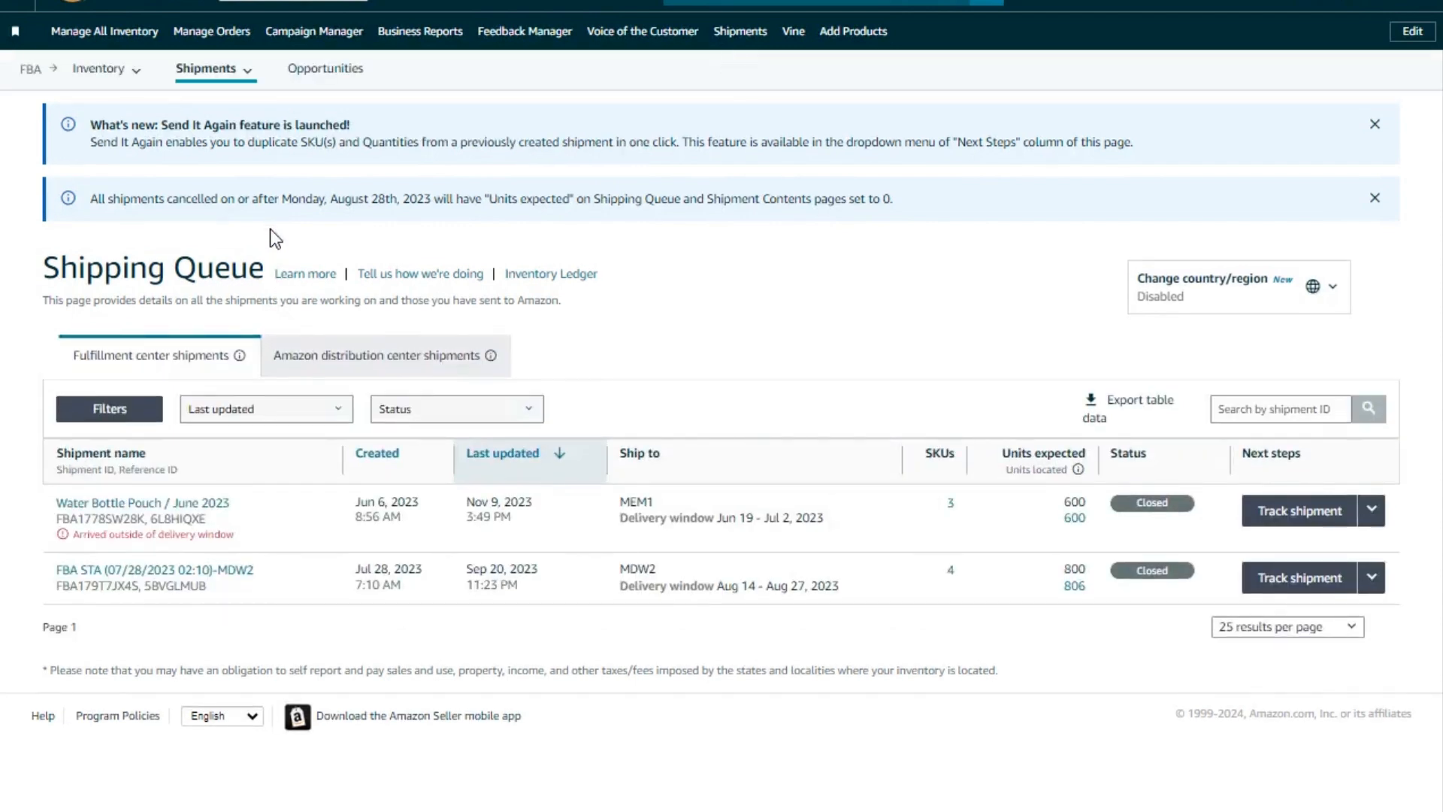
mouse_move(400, 449)
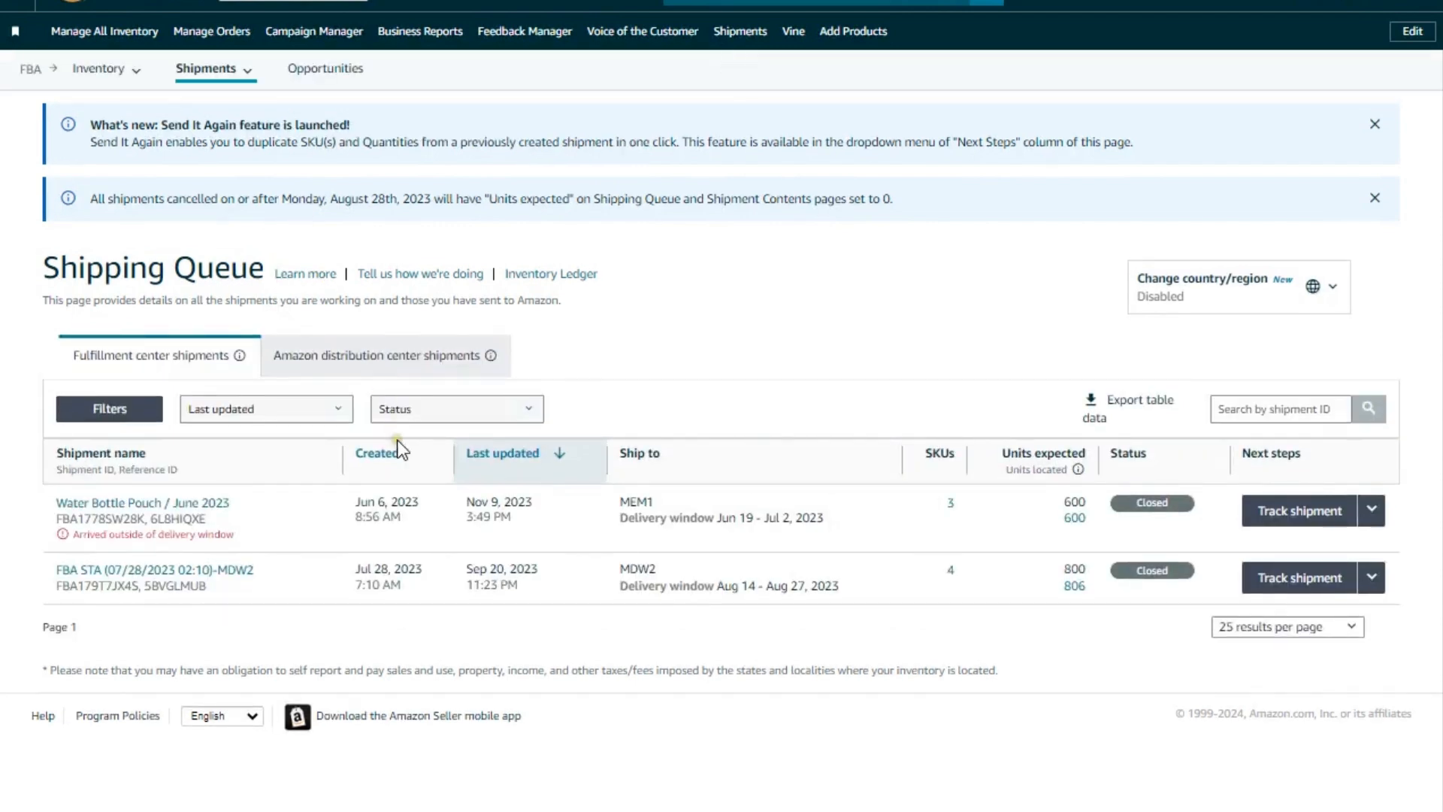
mouse_move(288, 523)
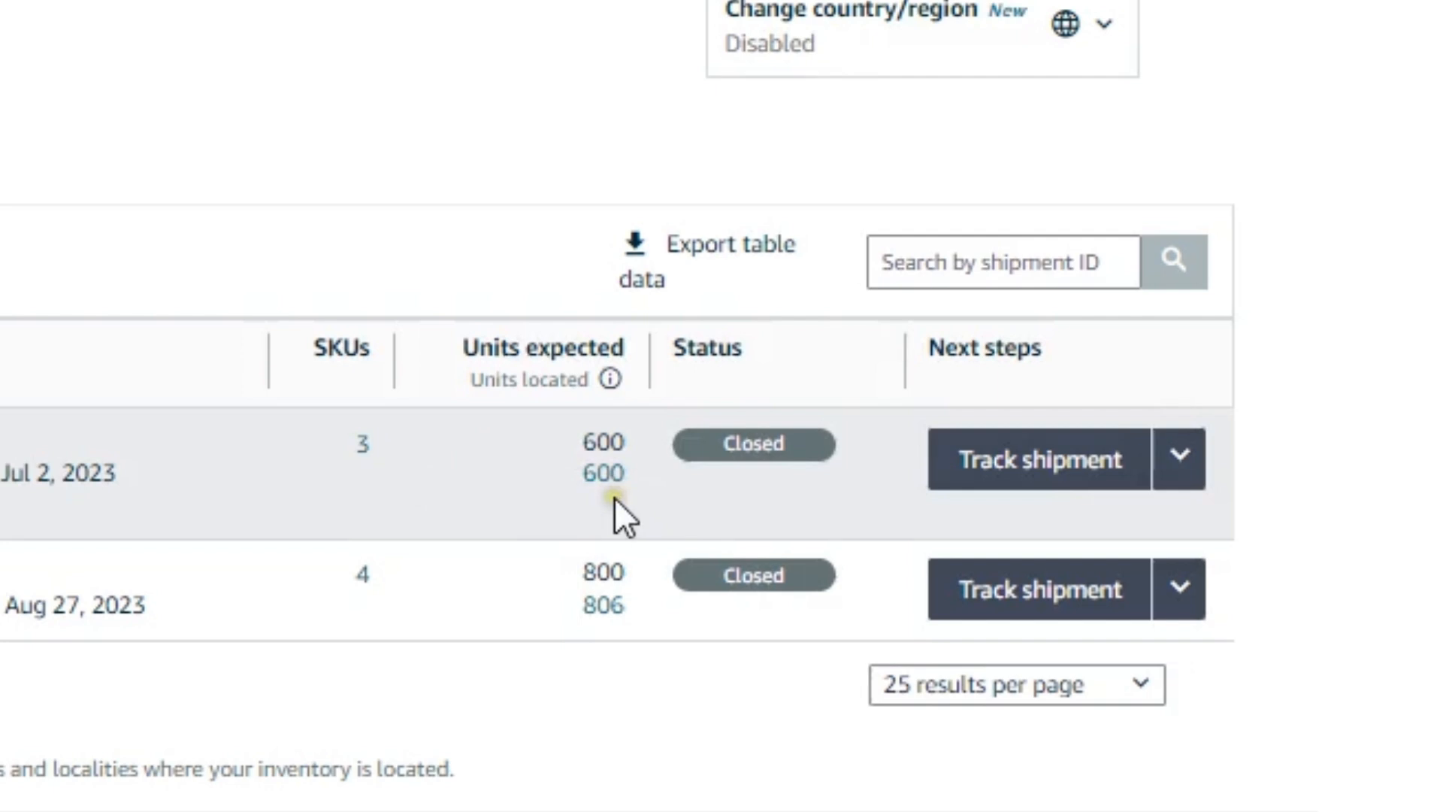
Step: Start a 'Send it again' duplicate of the Water Bottle Pouch / June 2023 shipment from Next steps
click(1178, 460)
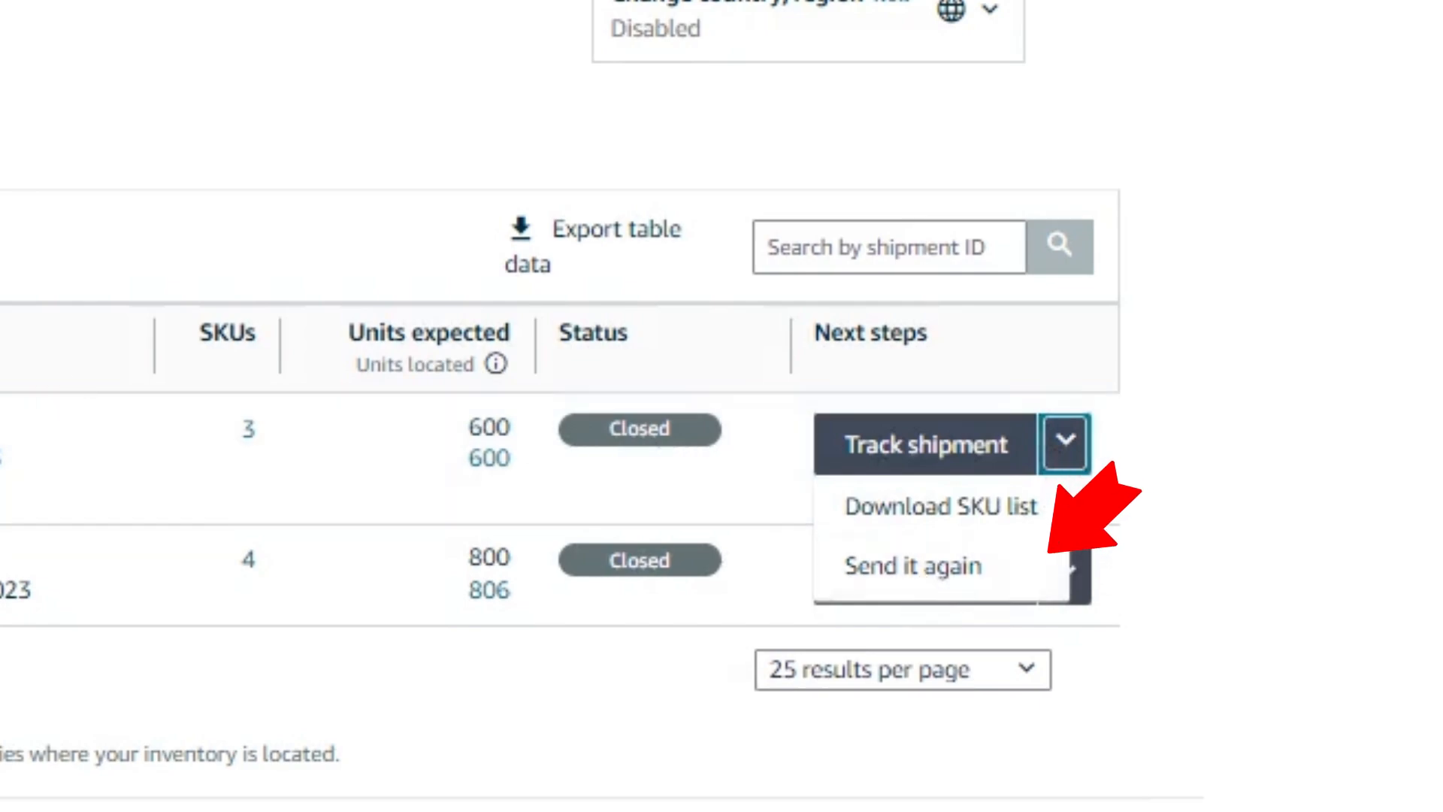
click(911, 566)
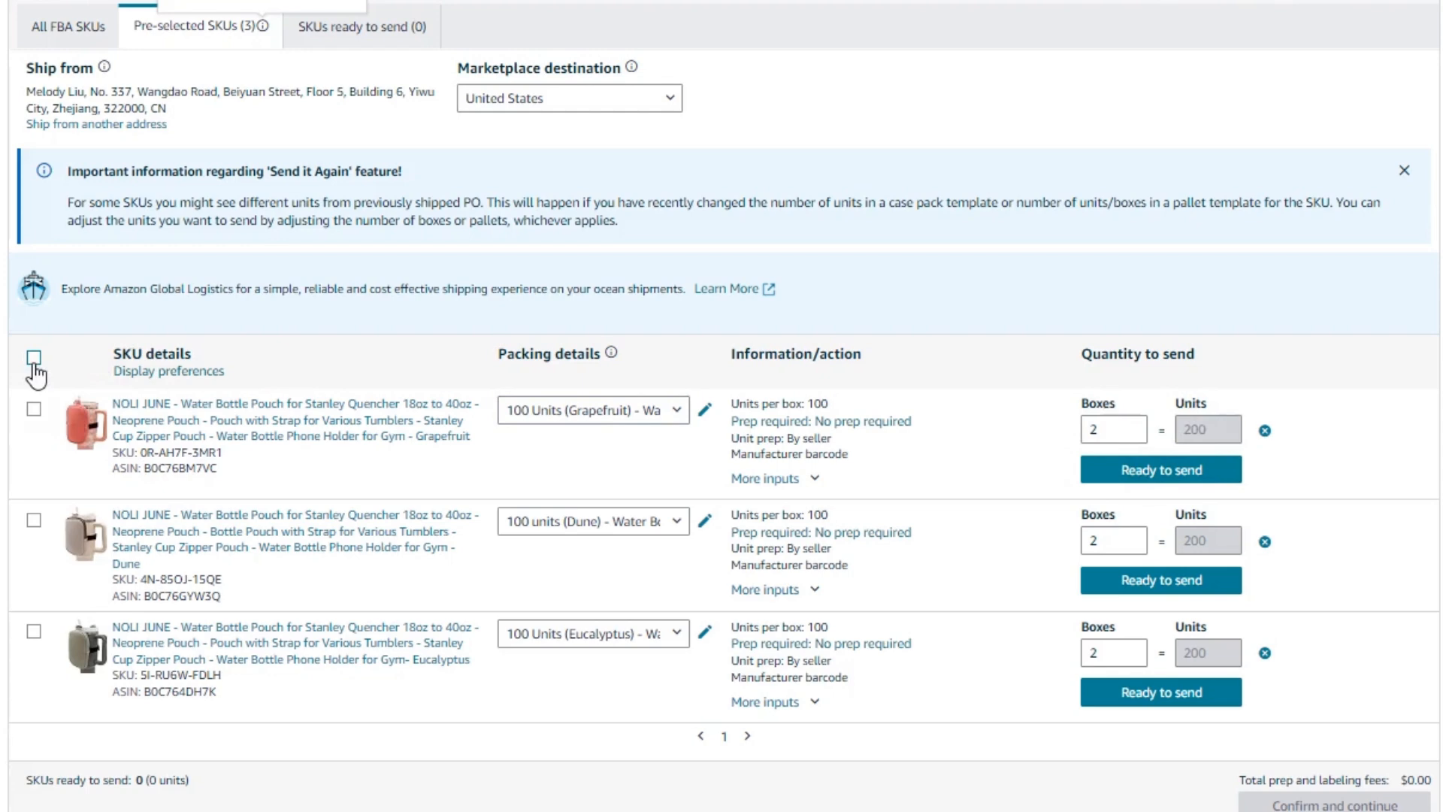
Step: Select all three pouch SKUs and mark the Grapefruit and Eucalyptus pouches ready to send
click(34, 355)
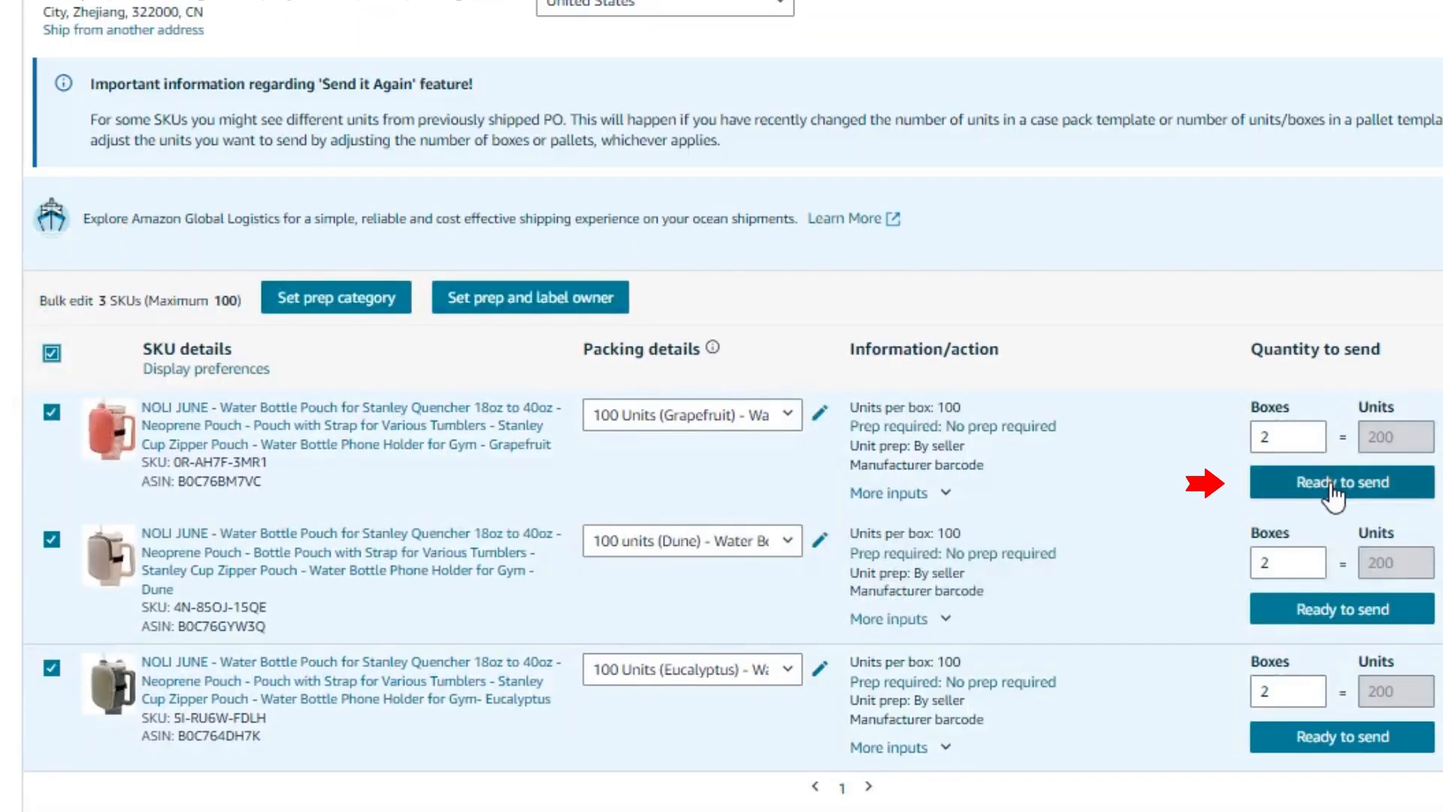
click(1341, 481)
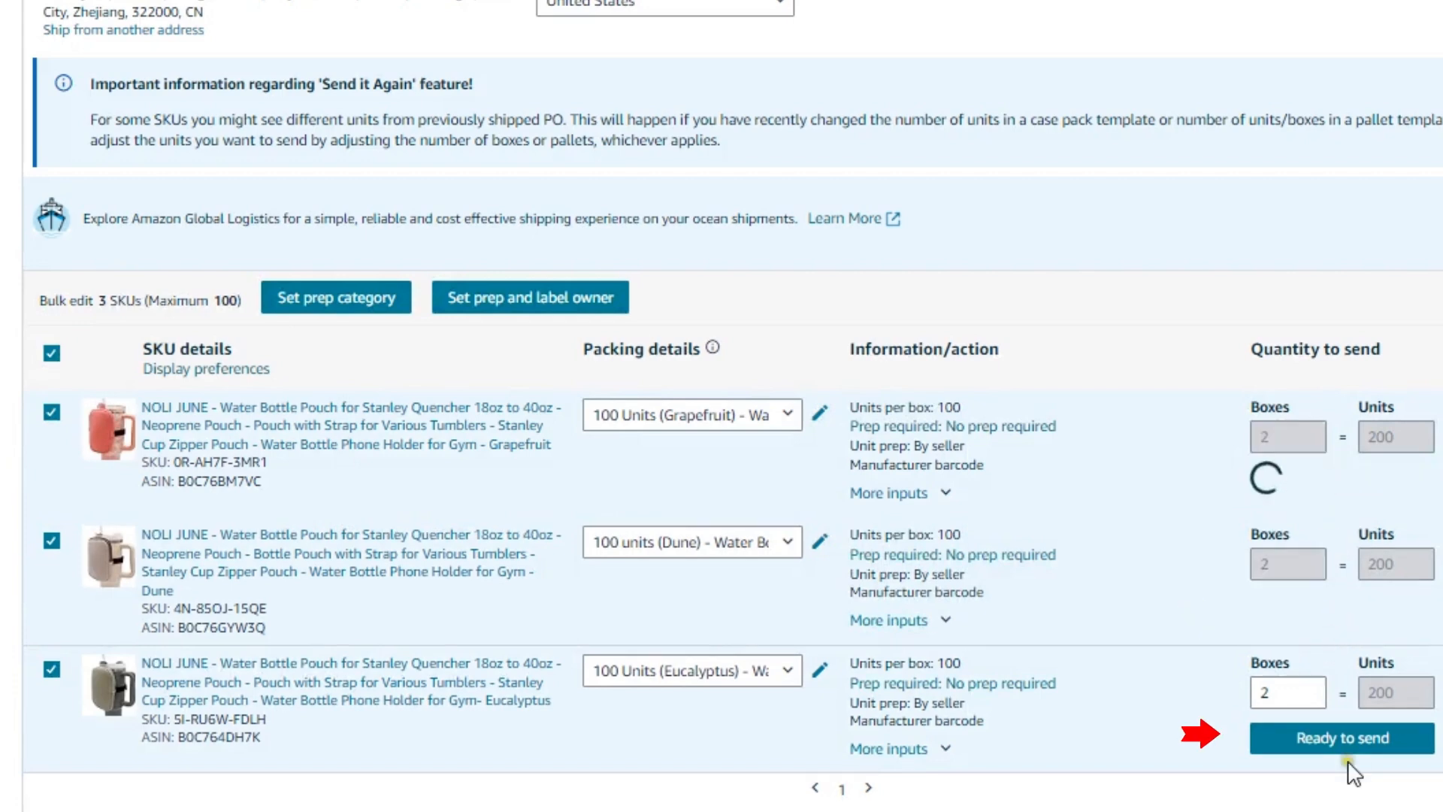
click(1338, 738)
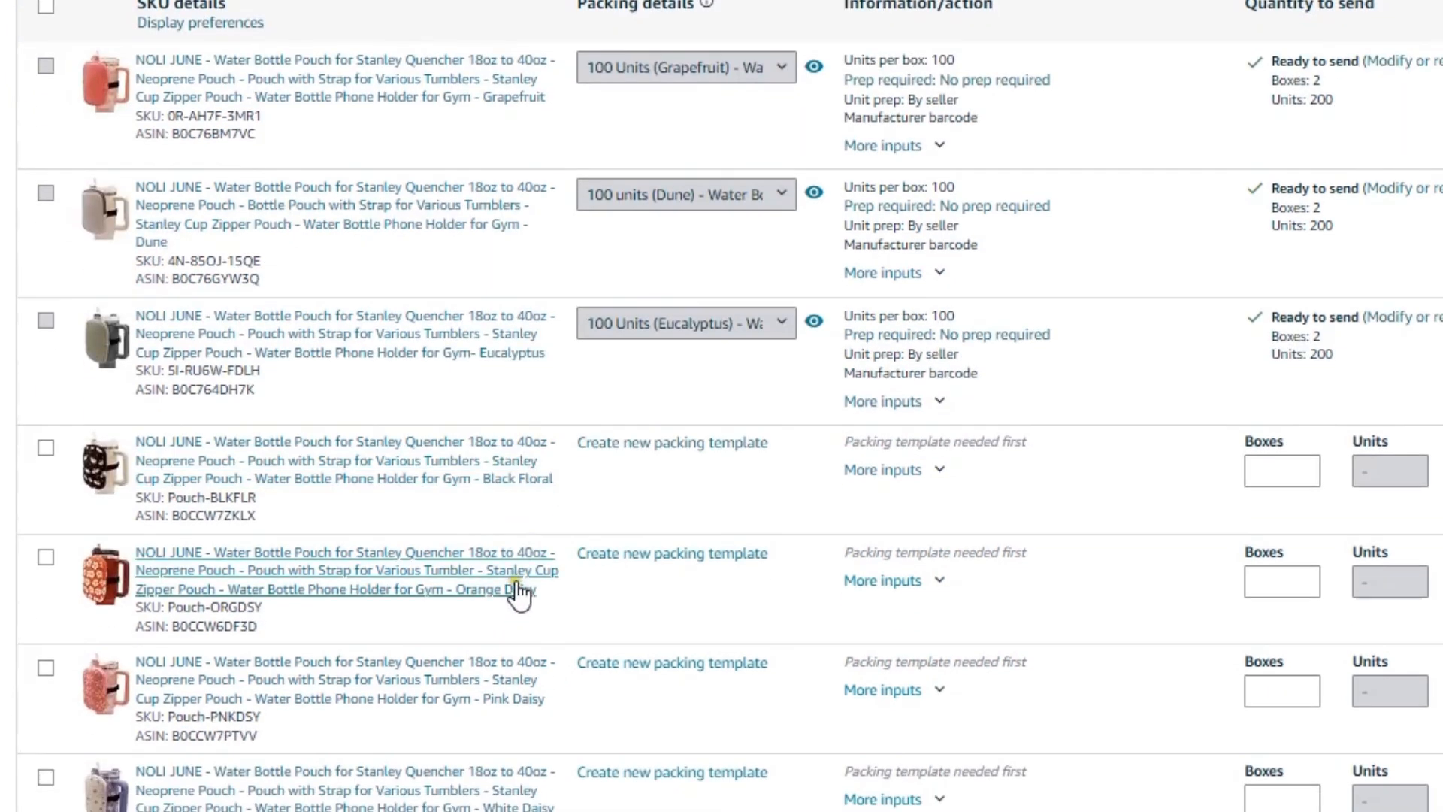
scroll(up, 3)
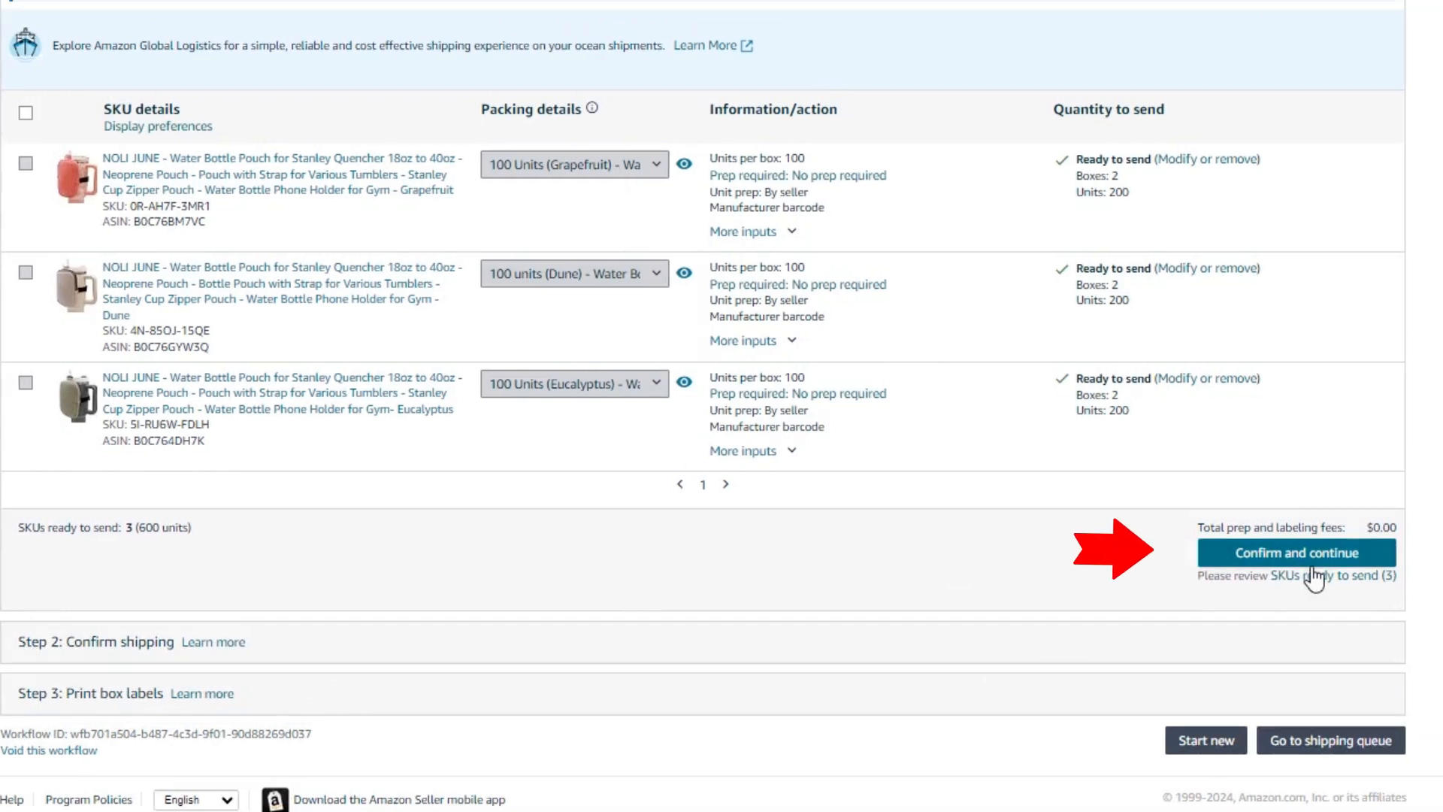
mouse_move(1194, 618)
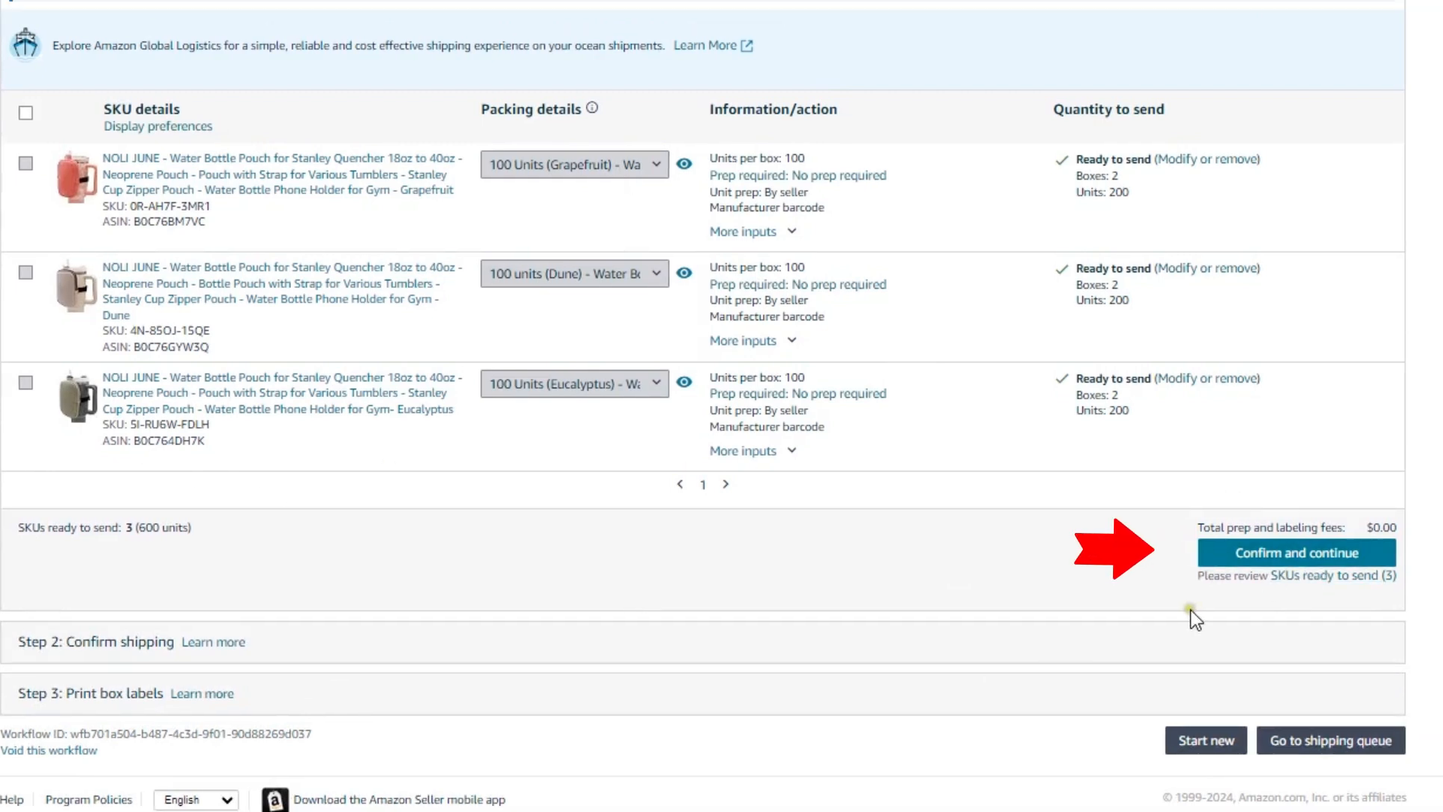